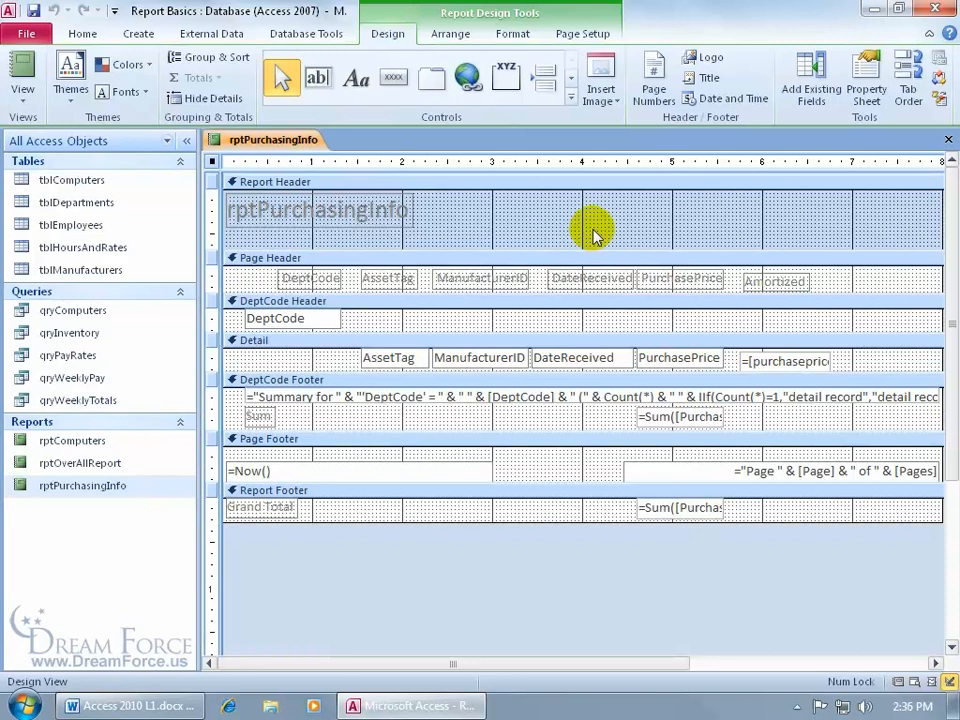
{"action": "mouse_move", "coordinate": [495, 120]}
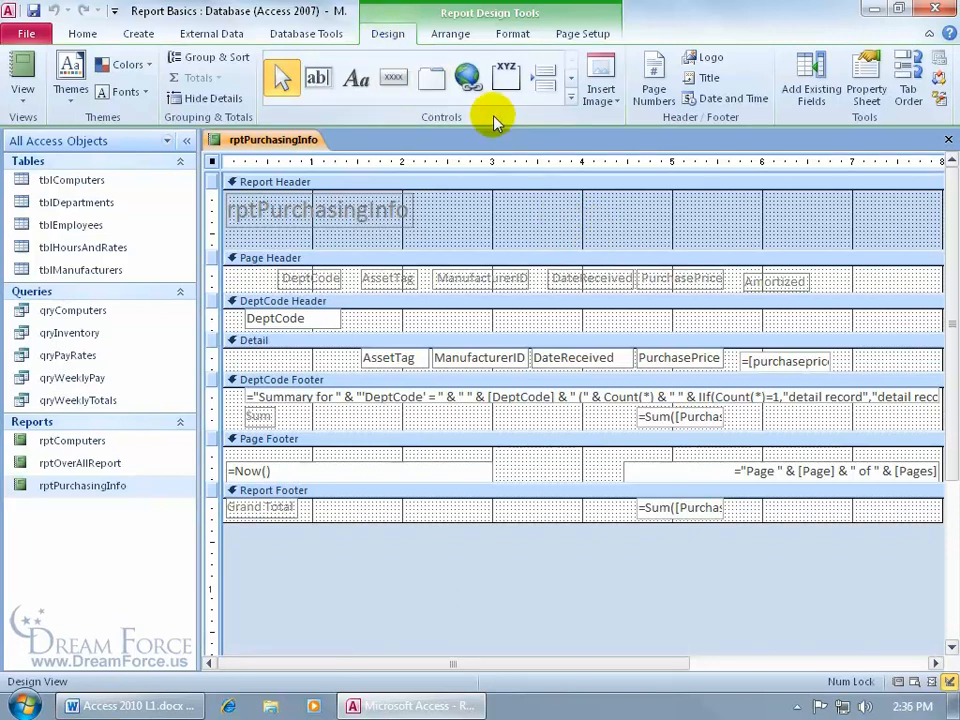
Expand the Design tab's Controls gallery to show all report controls, including Image
{"action": "left_click", "coordinate": [570, 120]}
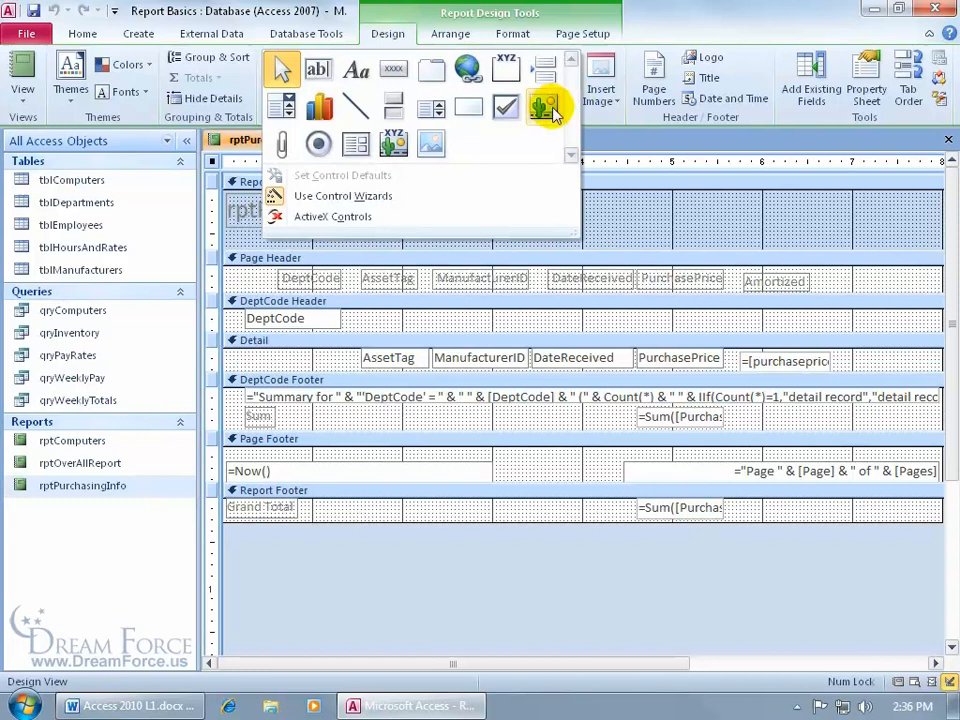
{"action": "mouse_move", "coordinate": [430, 145]}
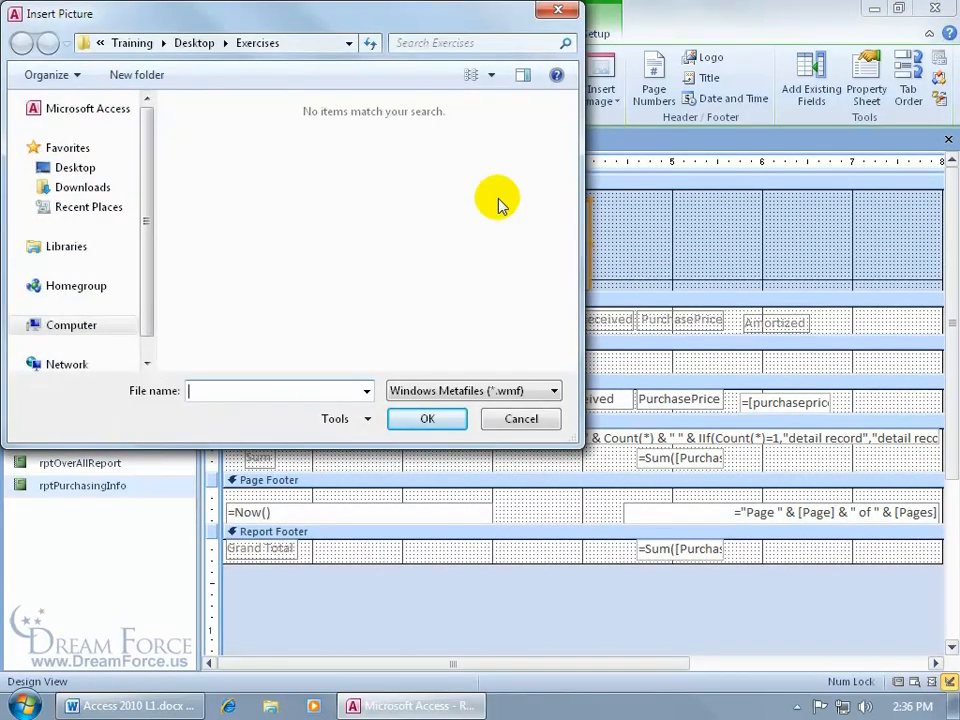
{"action": "mouse_move", "coordinate": [371, 160]}
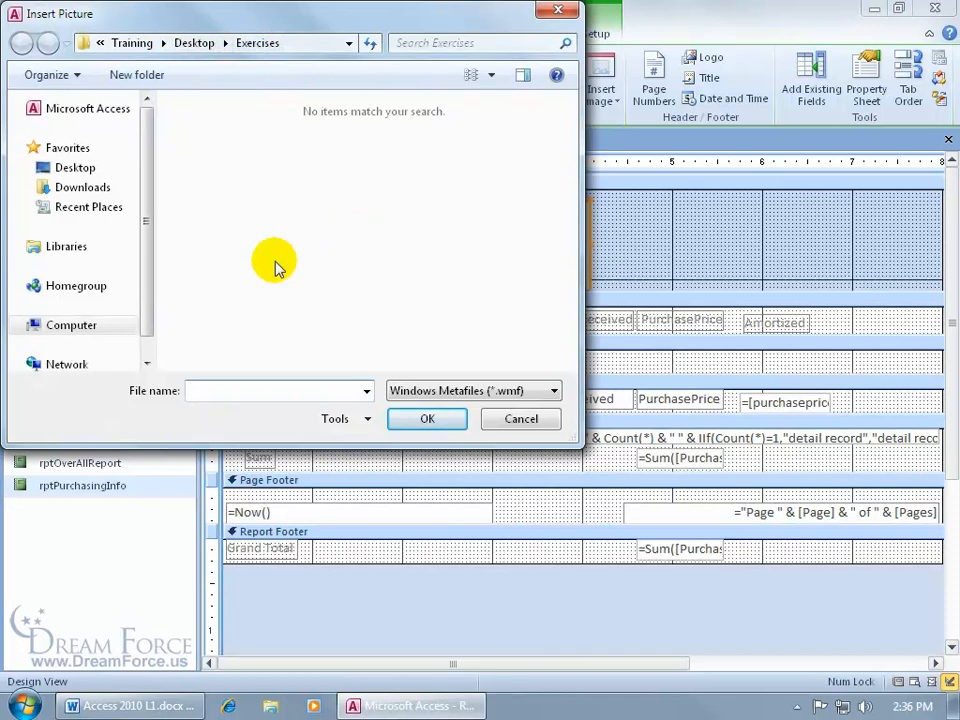
Set the Insert Picture file type to All Files in the Exercises folder
{"action": "left_click", "coordinate": [278, 390]}
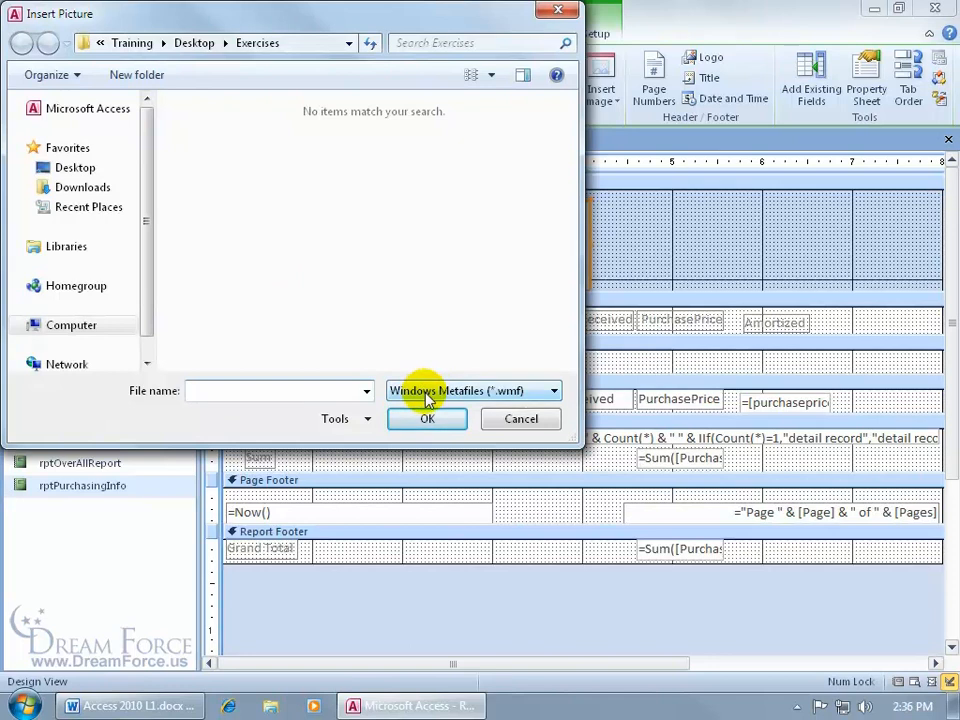
{"action": "left_click", "coordinate": [280, 390]}
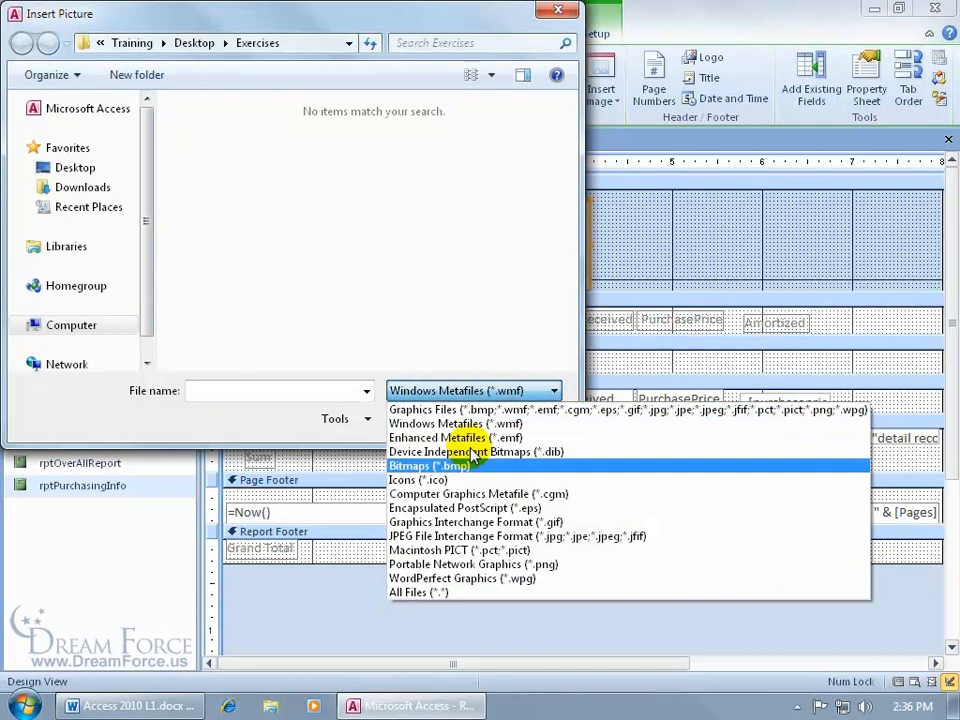
{"action": "left_click", "coordinate": [417, 592]}
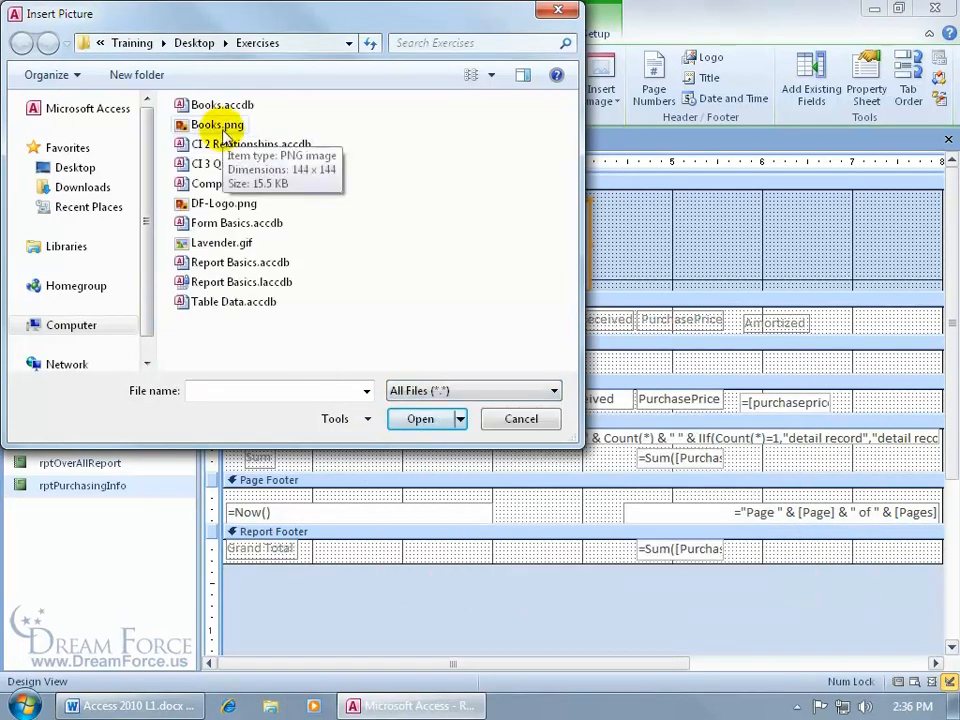
{"action": "mouse_move", "coordinate": [223, 203]}
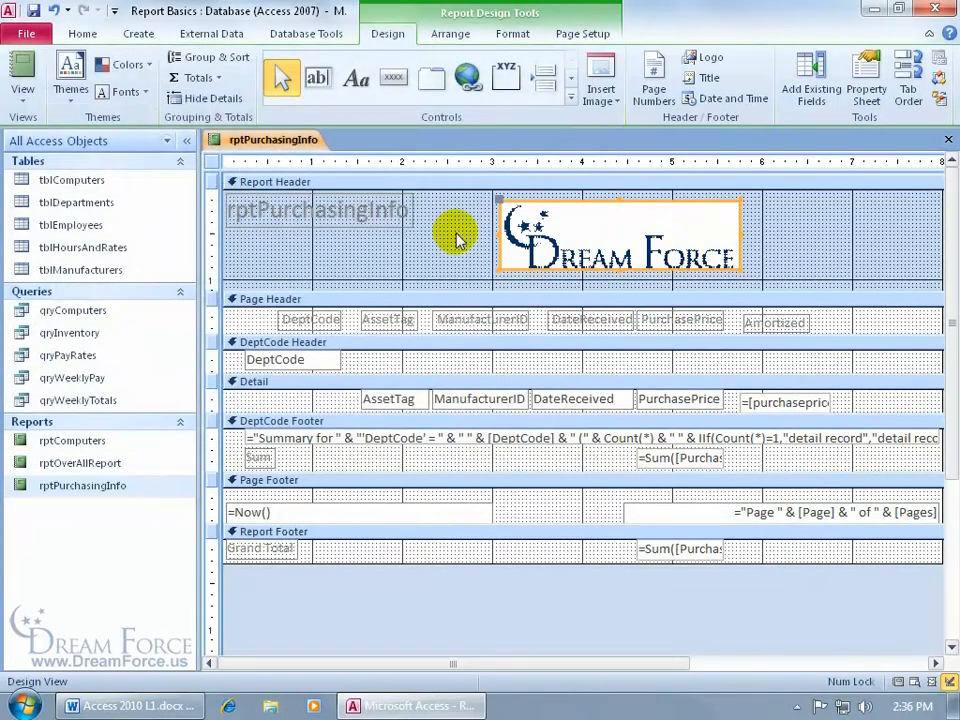
{"action": "mouse_move", "coordinate": [612, 290]}
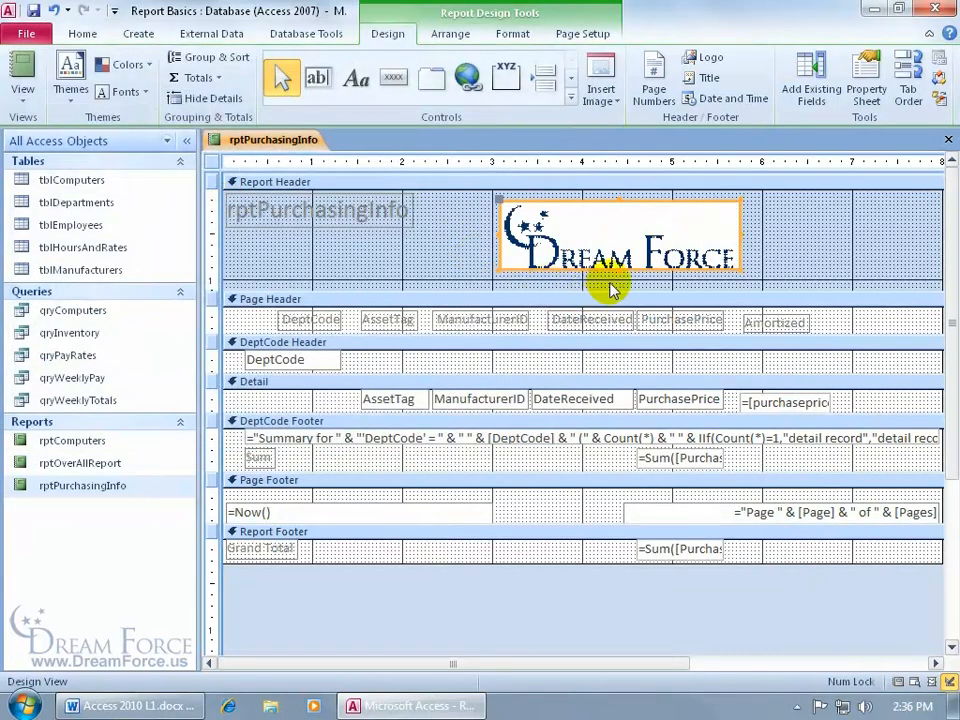
Preview rptPurchasingInfo in Report View, then switch back to Design View
{"action": "right_click", "coordinate": [272, 139]}
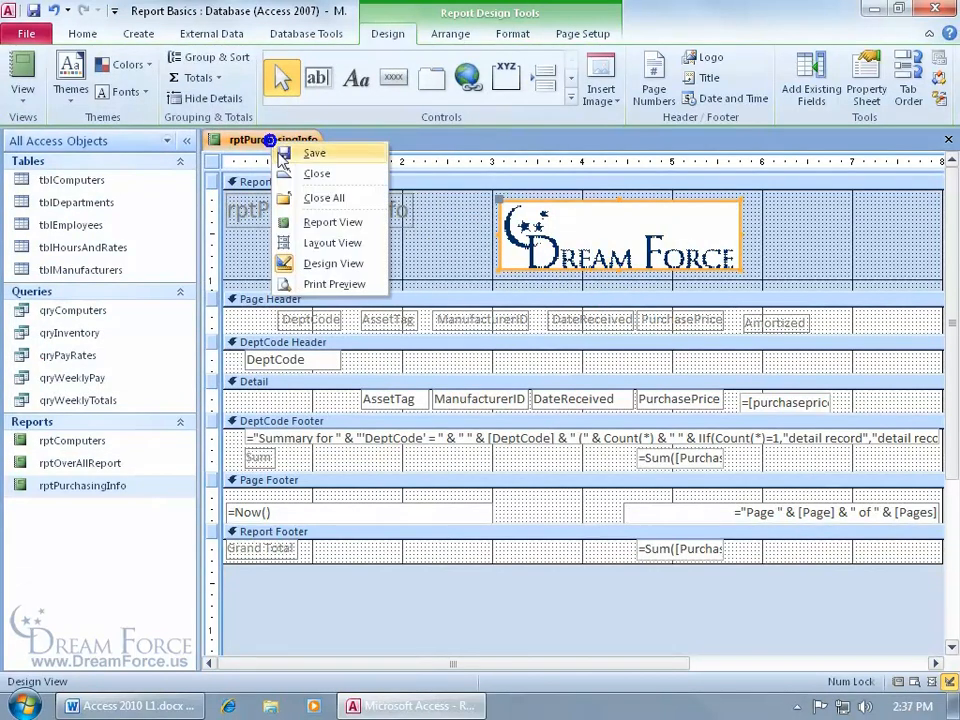
{"action": "left_click", "coordinate": [333, 221]}
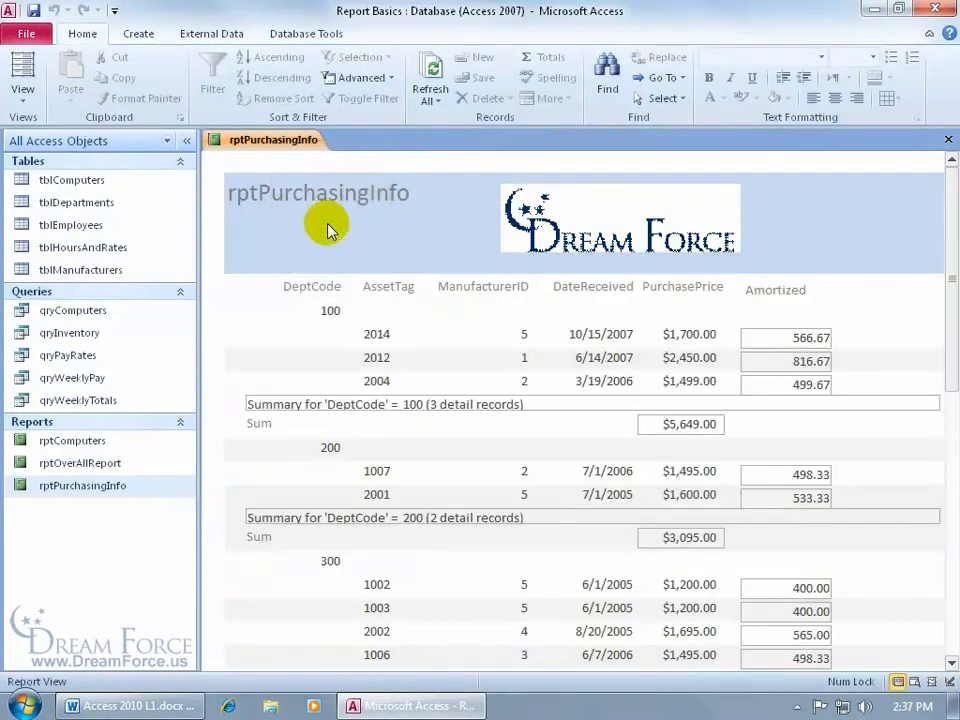
{"action": "right_click", "coordinate": [273, 139]}
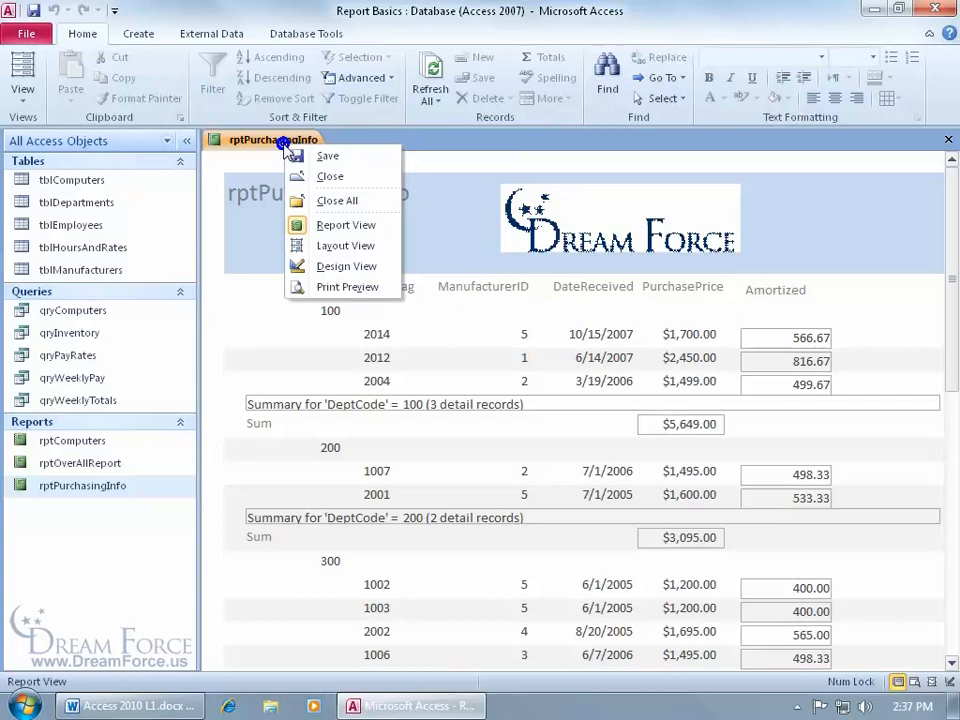
{"action": "left_click", "coordinate": [346, 266]}
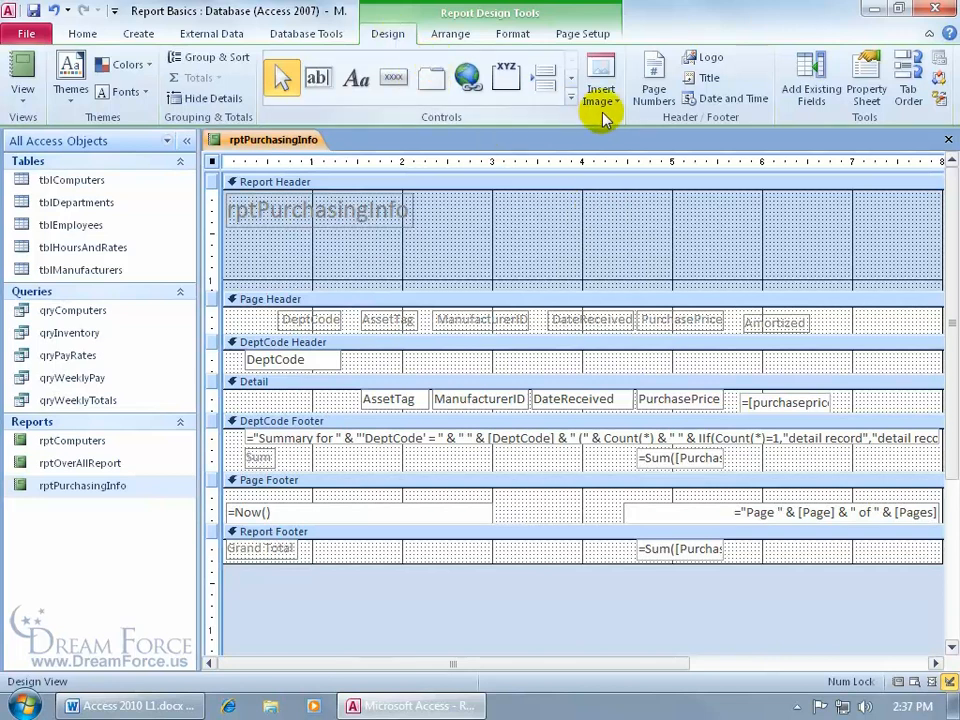
Start inserting an image, show All Files, and select DF-Logo.png from Exercises
{"action": "left_click", "coordinate": [601, 80]}
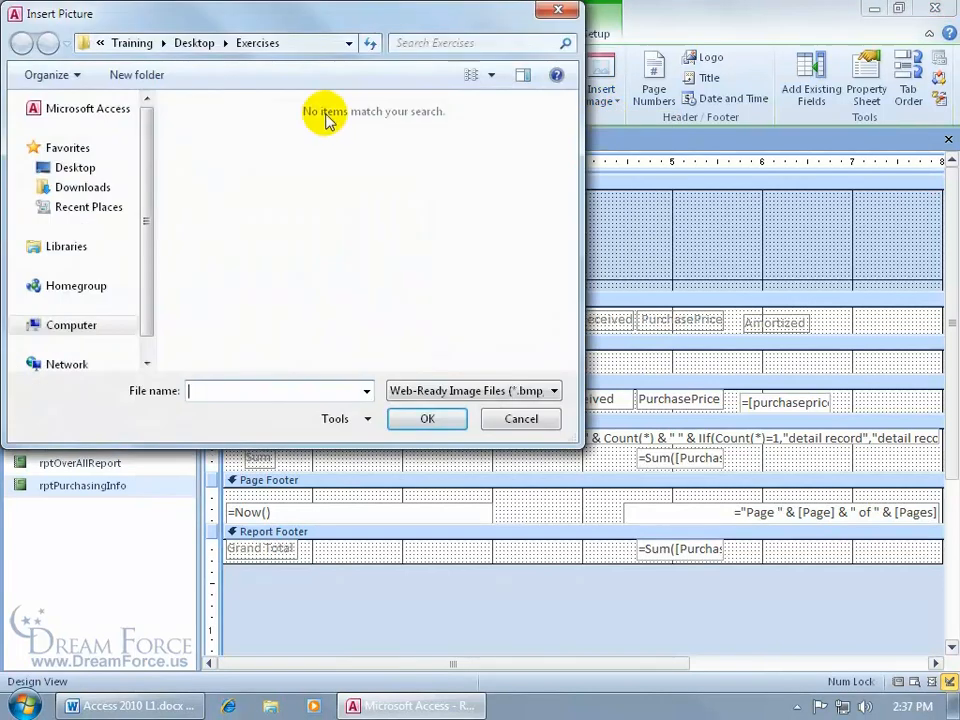
{"action": "mouse_move", "coordinate": [318, 218]}
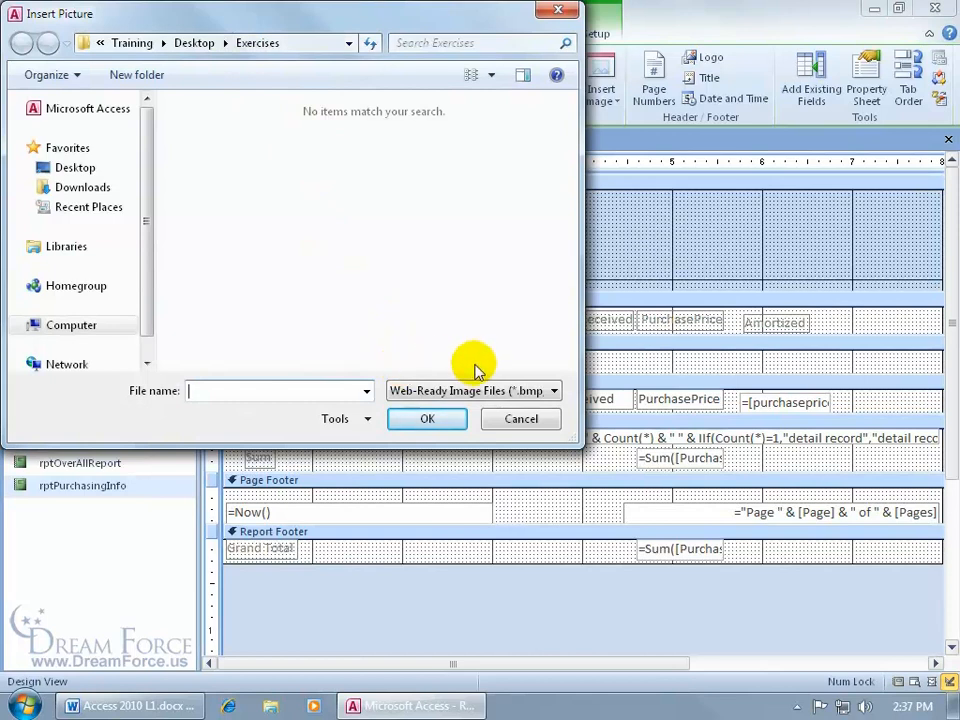
{"action": "left_click", "coordinate": [553, 390]}
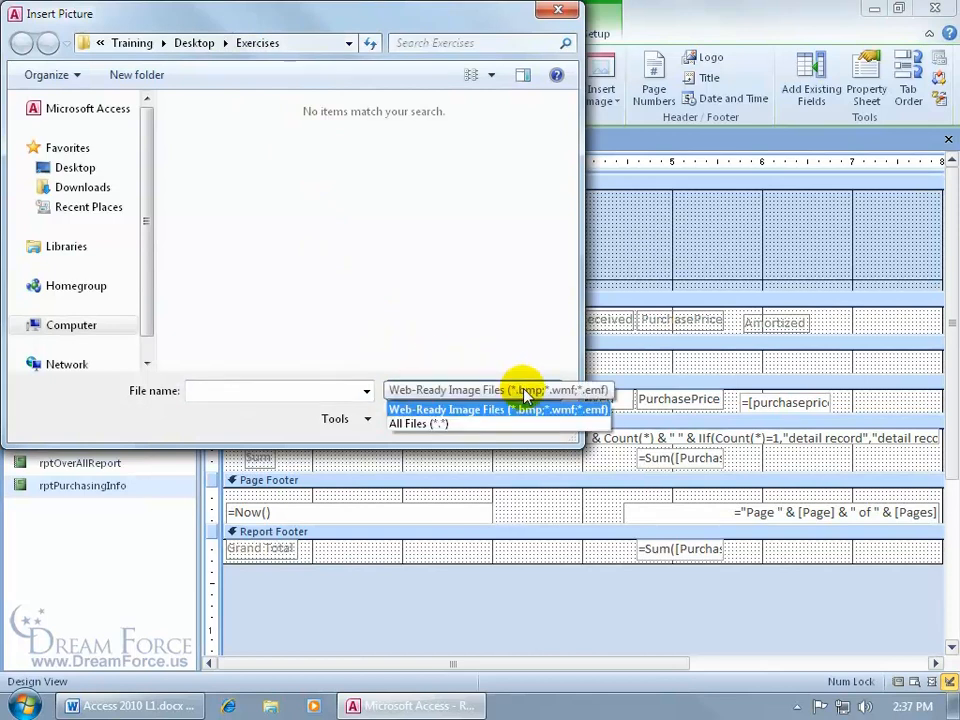
{"action": "left_click", "coordinate": [418, 423]}
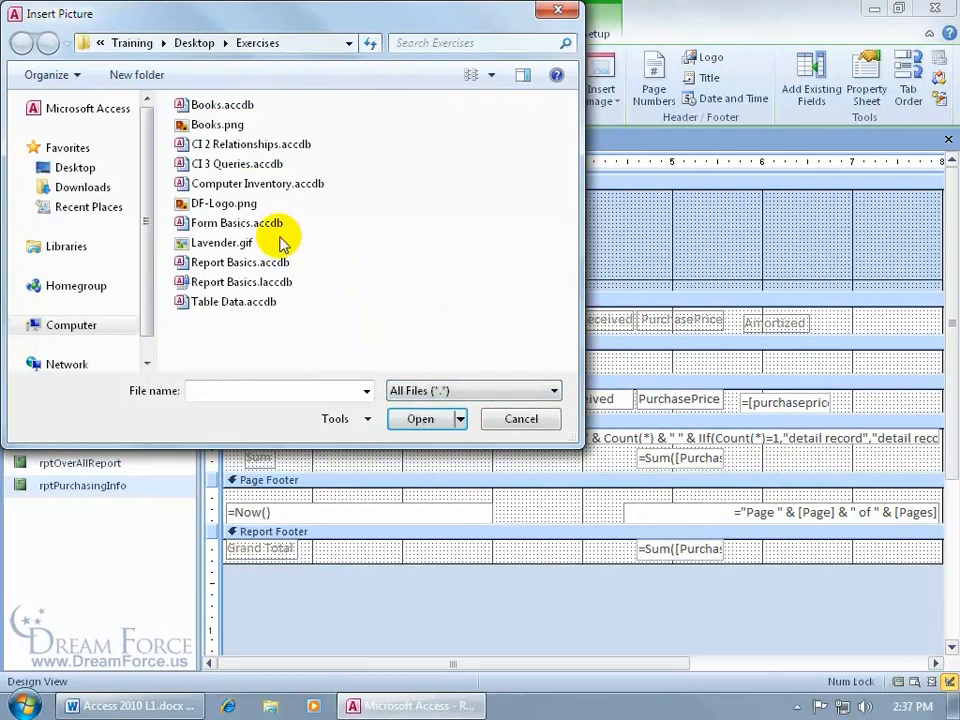
{"action": "mouse_move", "coordinate": [222, 203]}
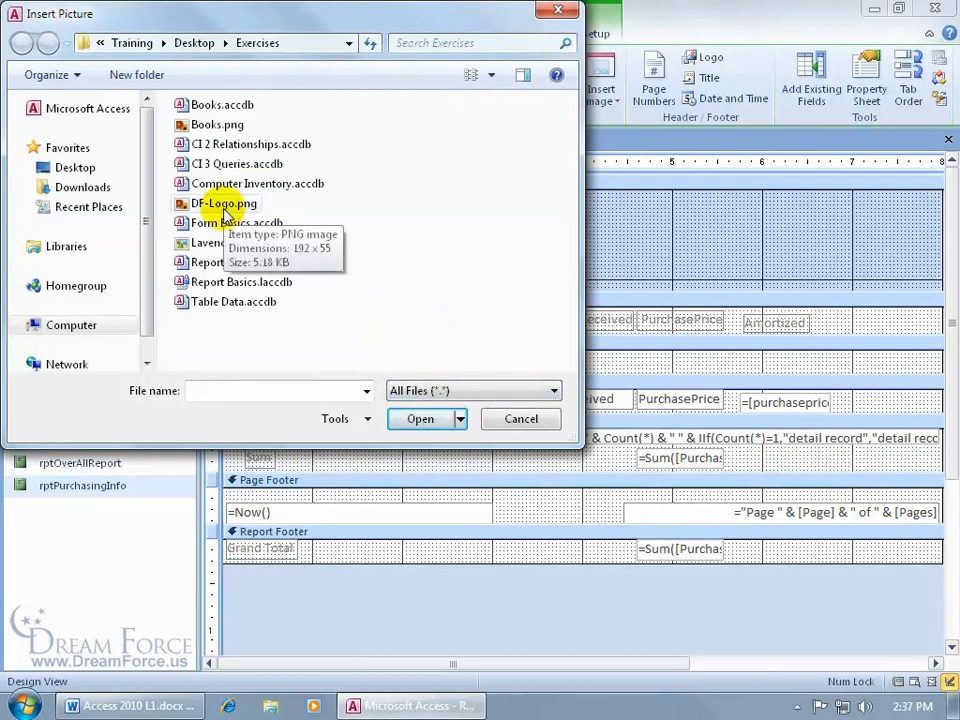
{"action": "left_click", "coordinate": [223, 203]}
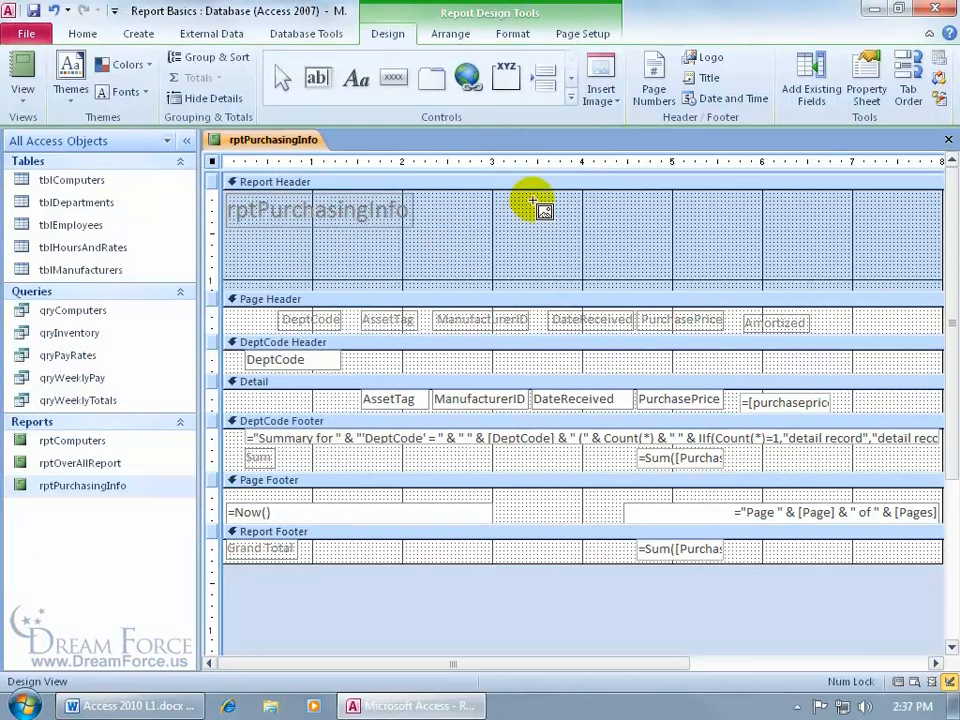
Drop the Dream Force logo into the Report Header, right of the title
{"action": "left_click", "coordinate": [702, 57]}
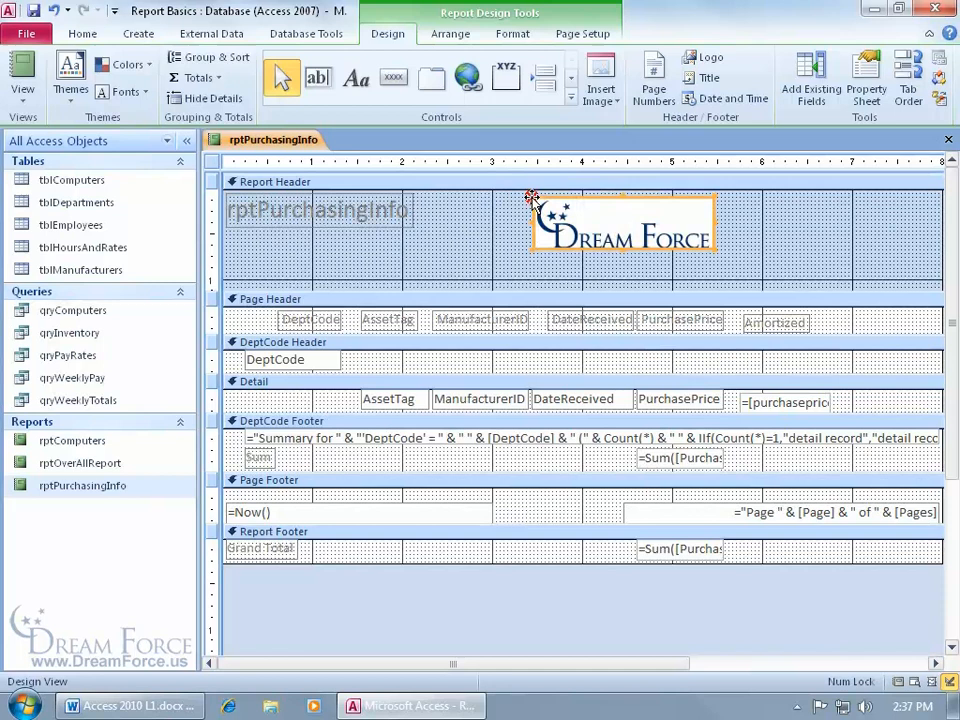
{"action": "mouse_move", "coordinate": [658, 268]}
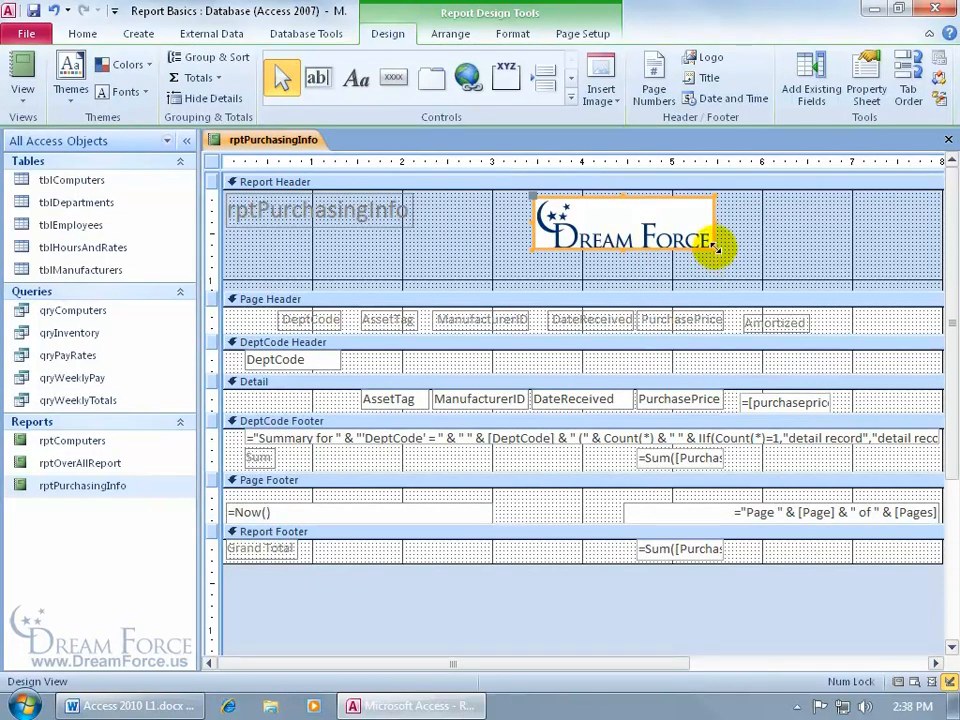
{"action": "mouse_move", "coordinate": [718, 249]}
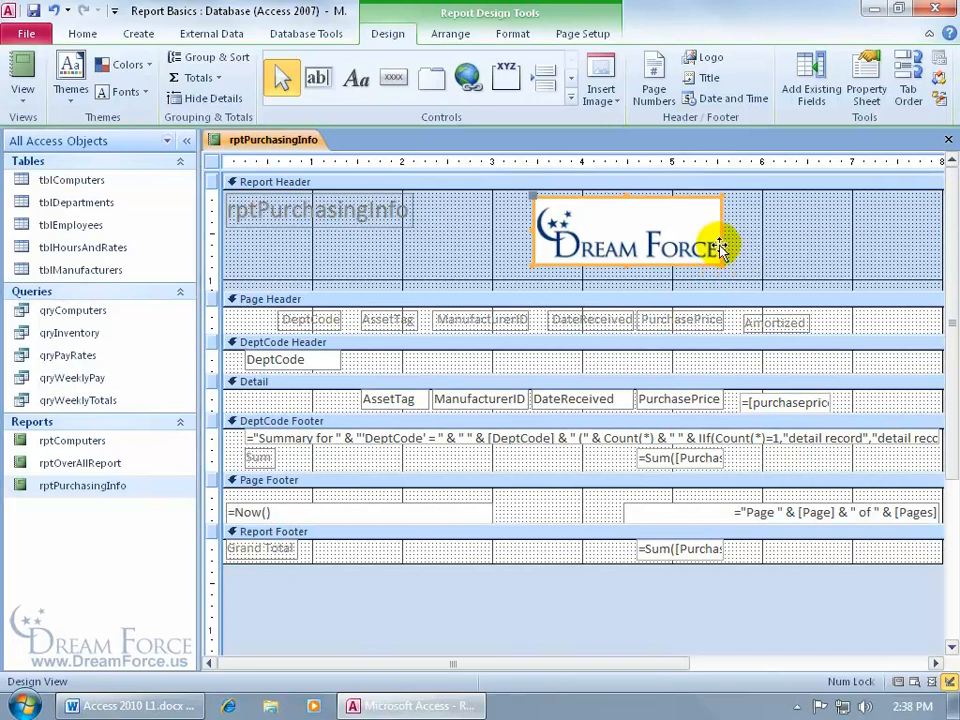
{"action": "mouse_move", "coordinate": [665, 217]}
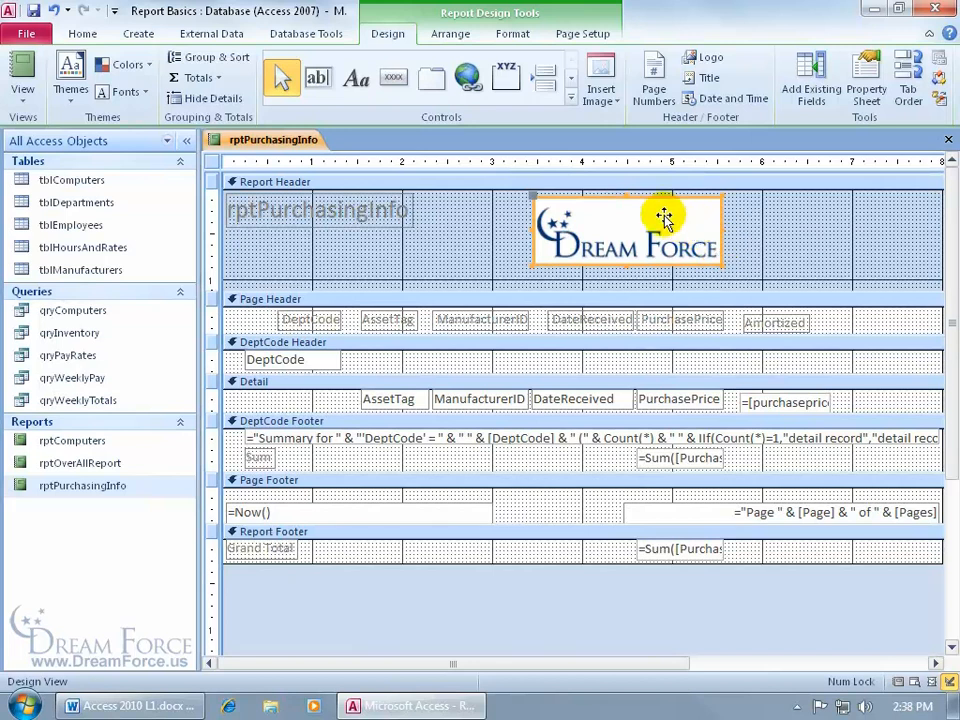
In the logo's Property Sheet, try Size Mode Stretch, then set it to Clip
{"action": "left_click", "coordinate": [865, 78]}
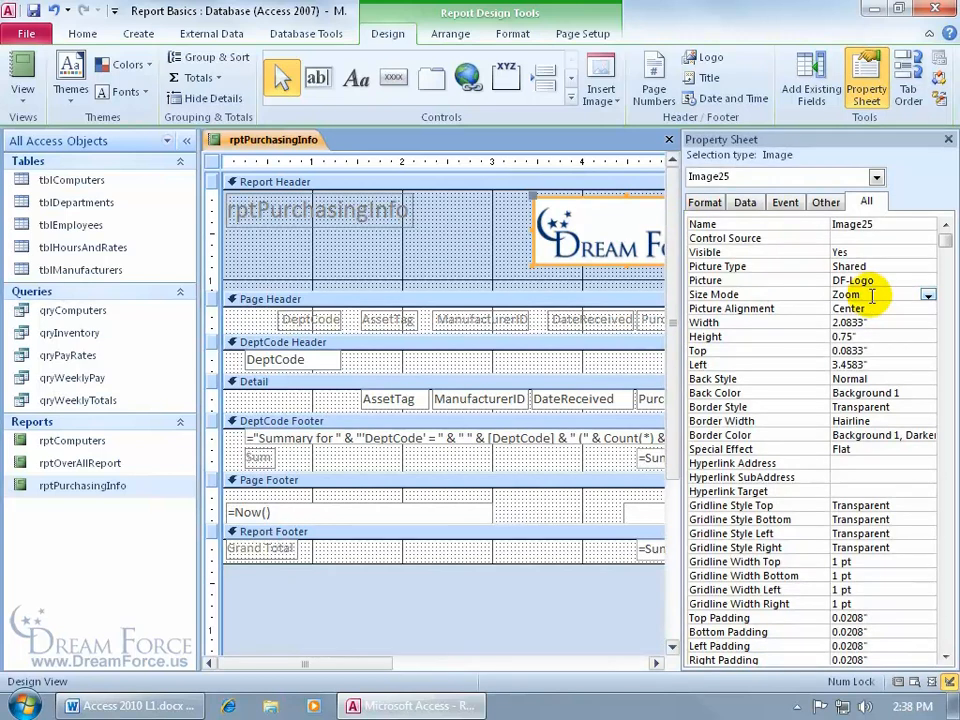
{"action": "left_click", "coordinate": [927, 294]}
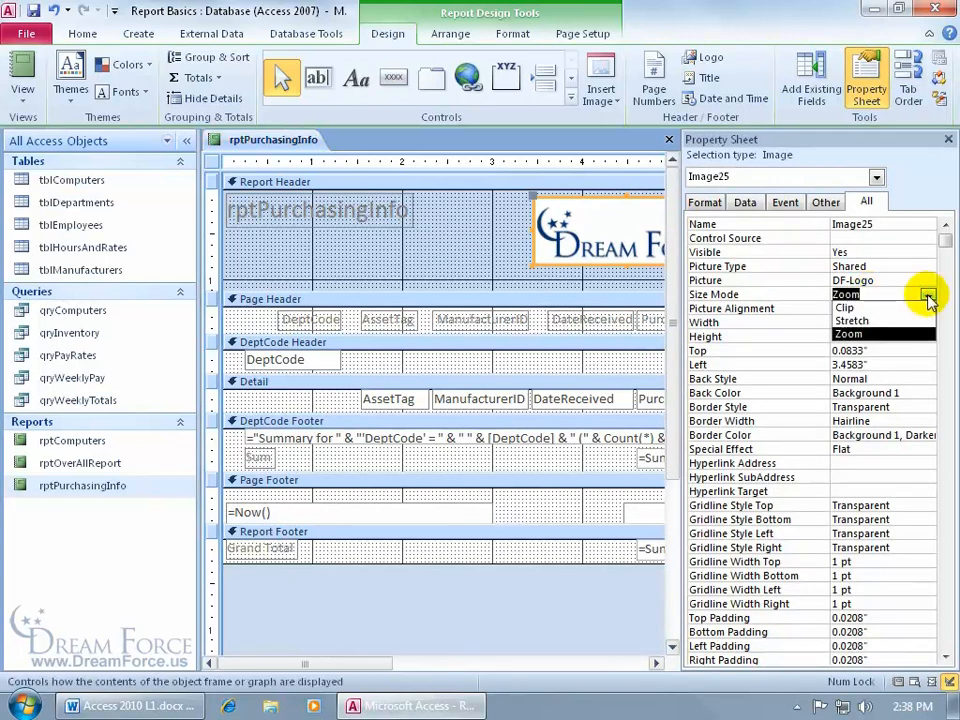
{"action": "left_click", "coordinate": [849, 307]}
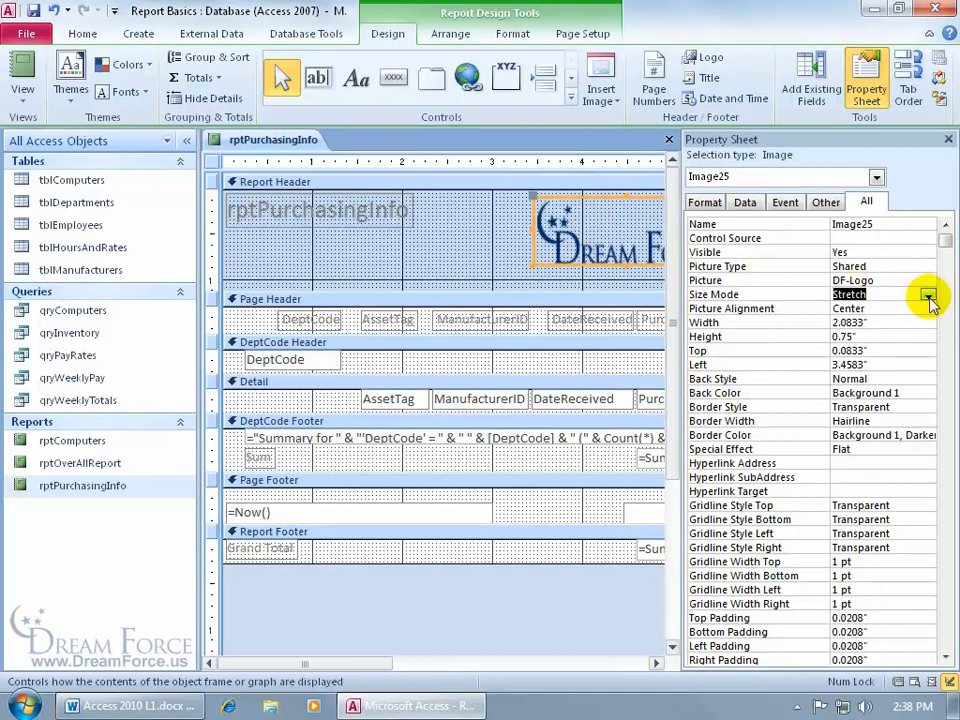
{"action": "left_click", "coordinate": [920, 294]}
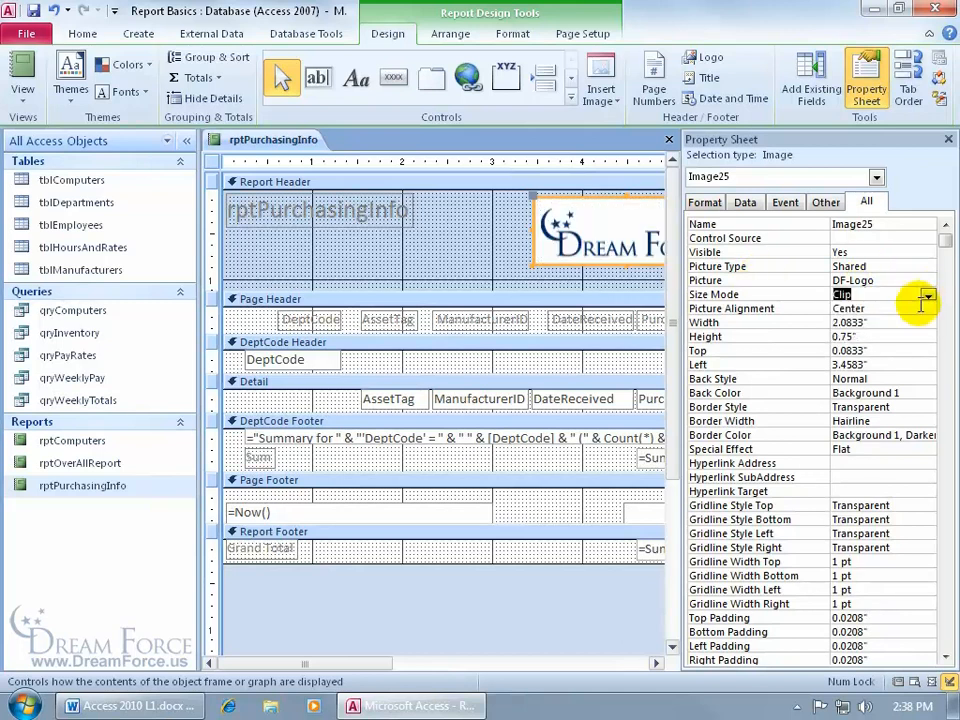
{"action": "left_click", "coordinate": [947, 139]}
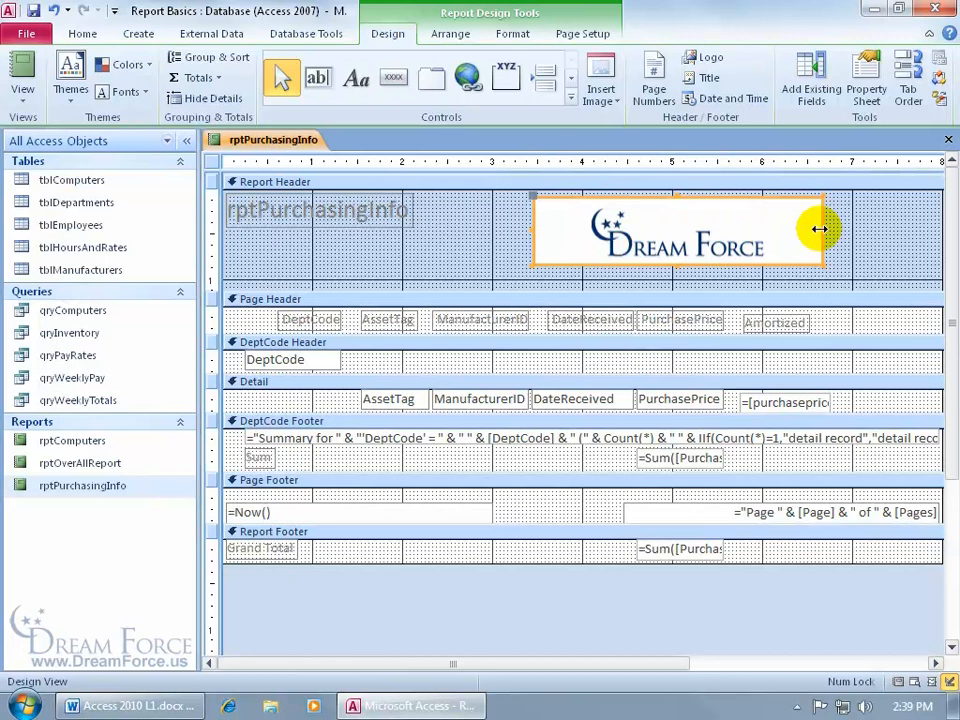
Trim the logo frame's width so it fits the image snugly
{"action": "left_click", "coordinate": [678, 230]}
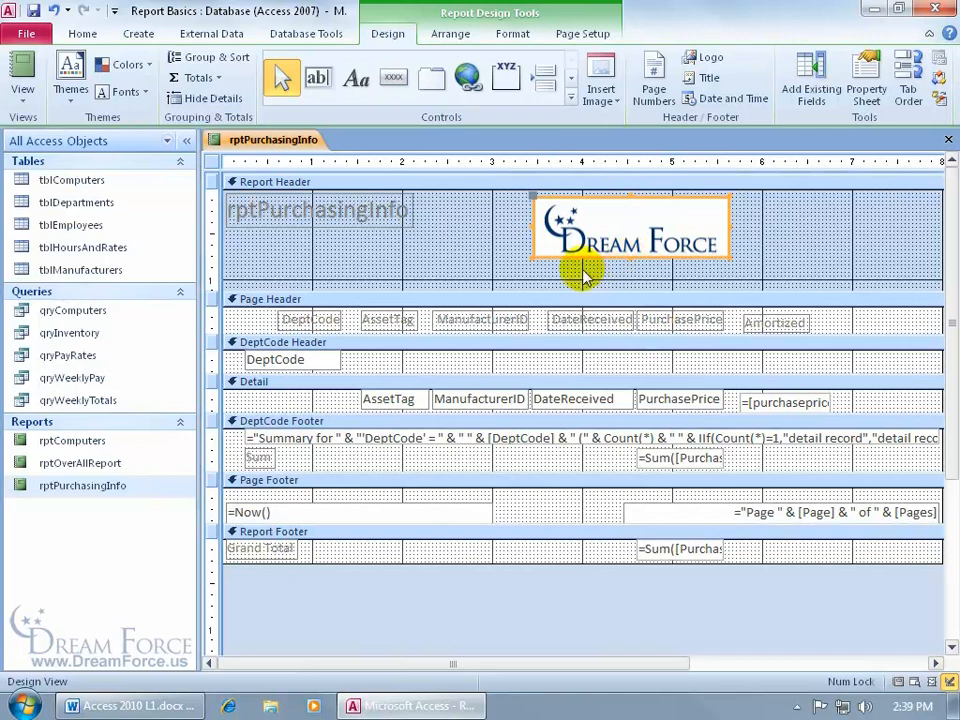
{"action": "mouse_move", "coordinate": [583, 290]}
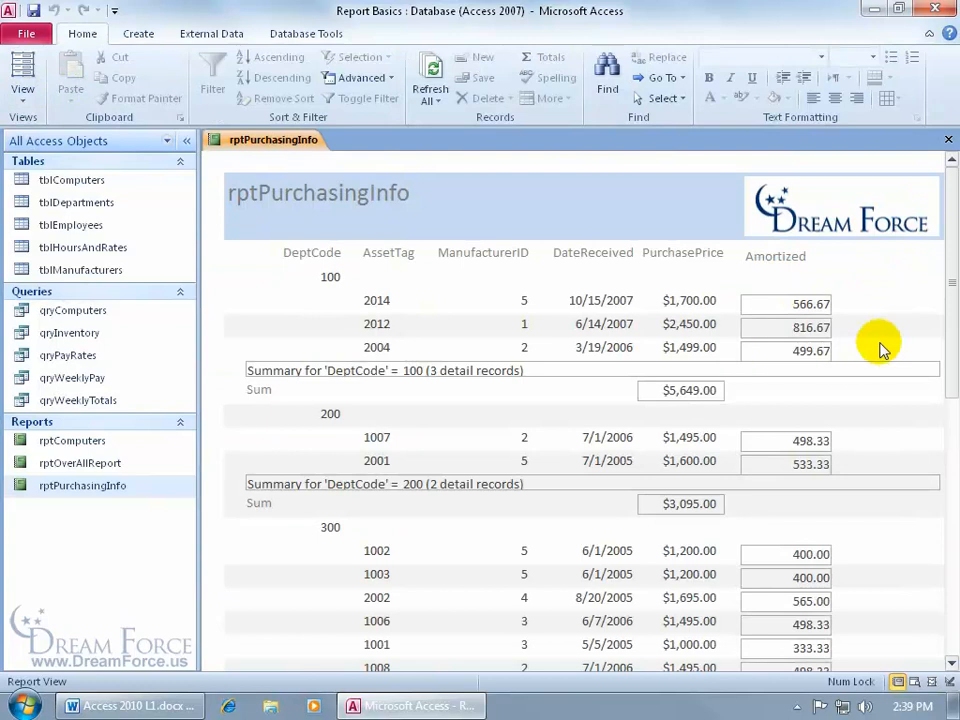
{"action": "mouse_move", "coordinate": [848, 205]}
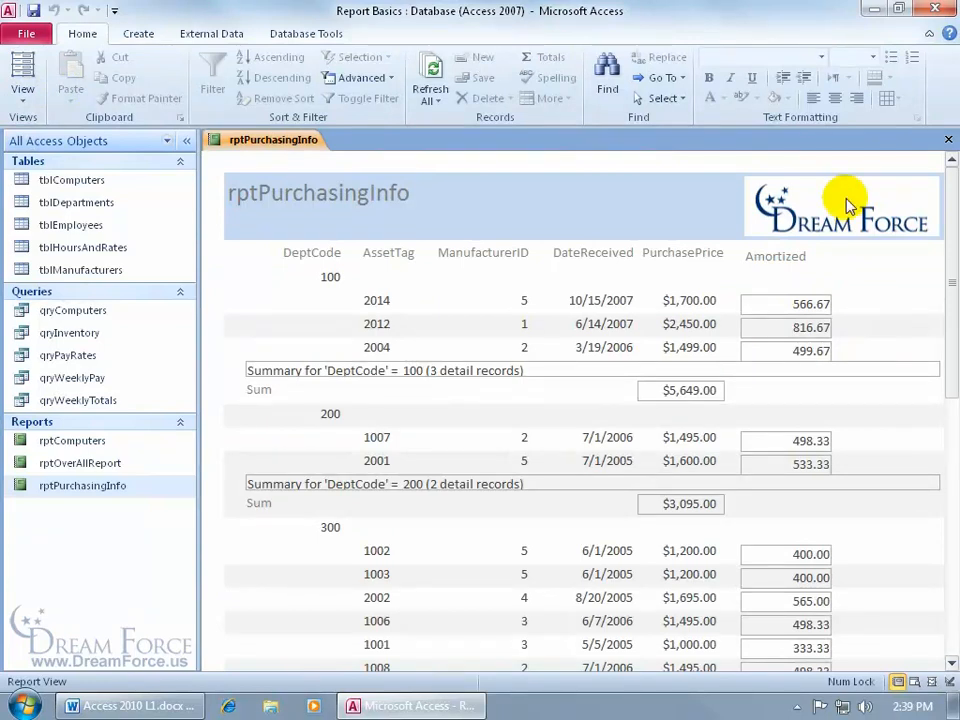
Bring up the rptPurchasingInfo tab's view options to switch back to Design View
{"action": "right_click", "coordinate": [272, 139]}
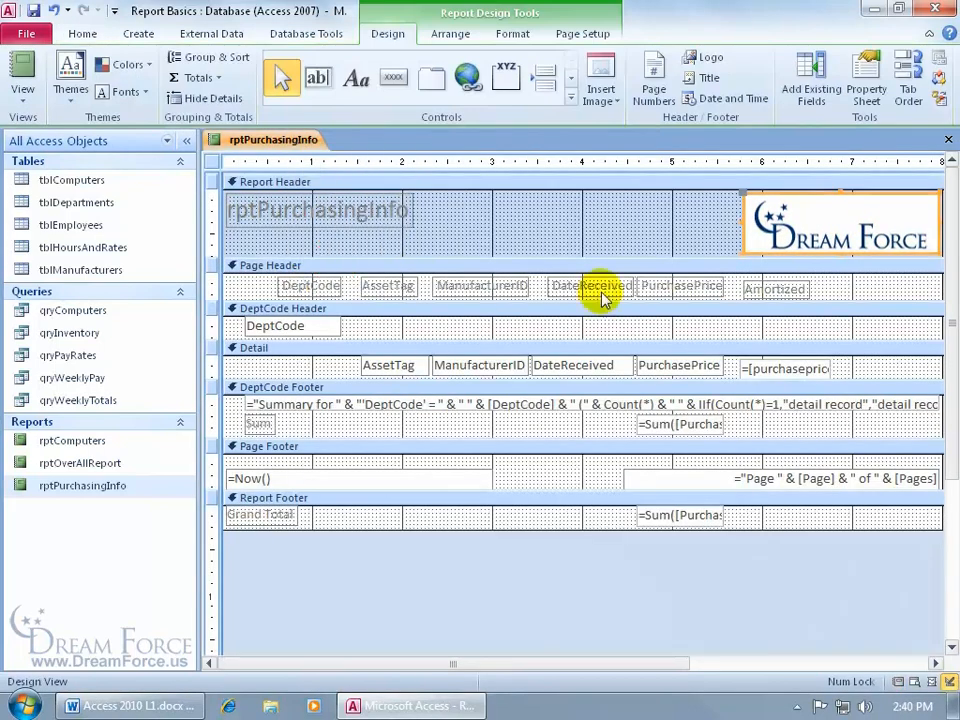
Set the logo's Shape Fill to Transparent and view the report in Report View
{"action": "left_click", "coordinate": [513, 33]}
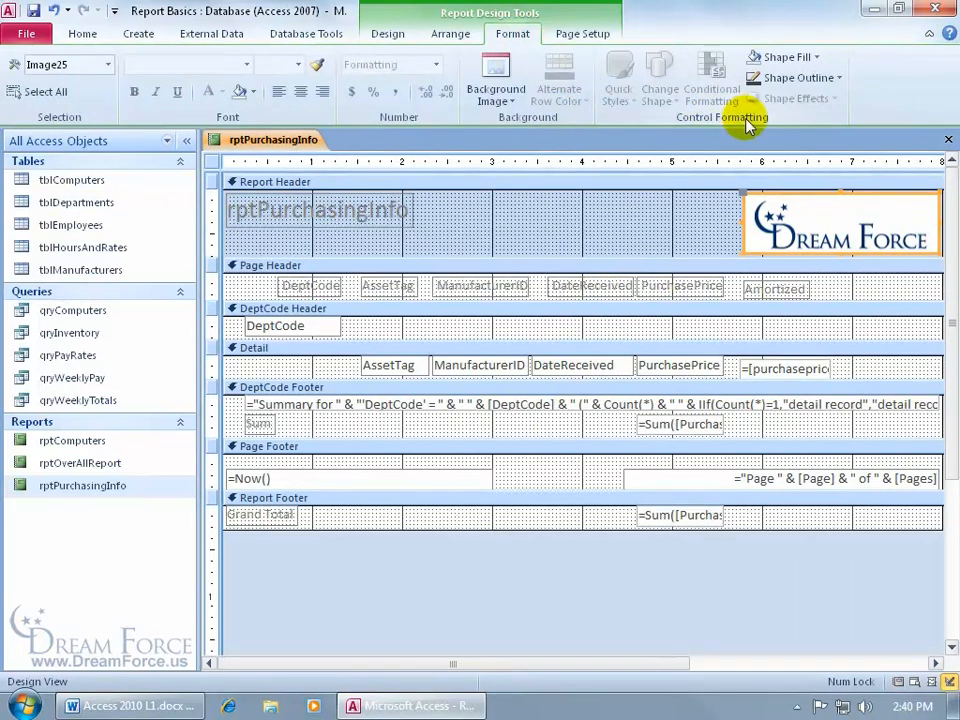
{"action": "left_click", "coordinate": [784, 57]}
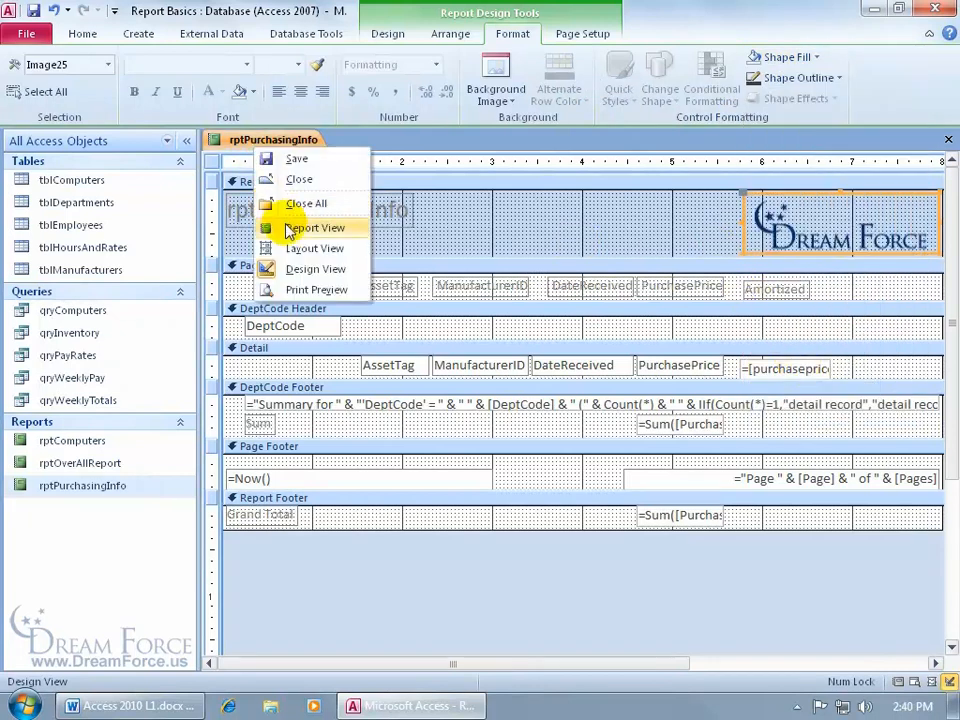
{"action": "left_click", "coordinate": [316, 227]}
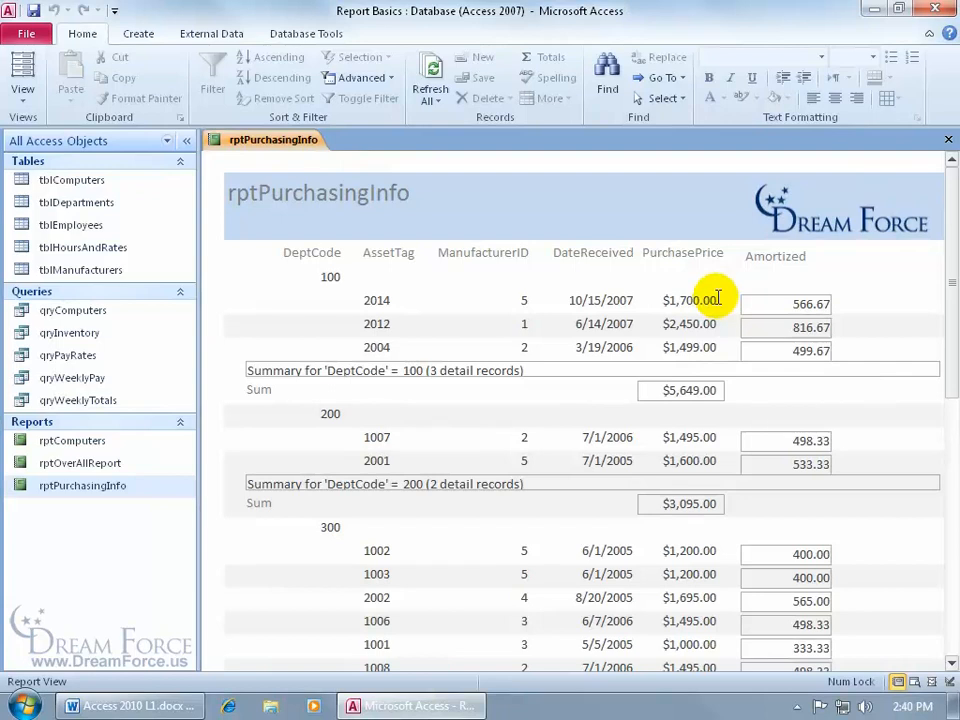